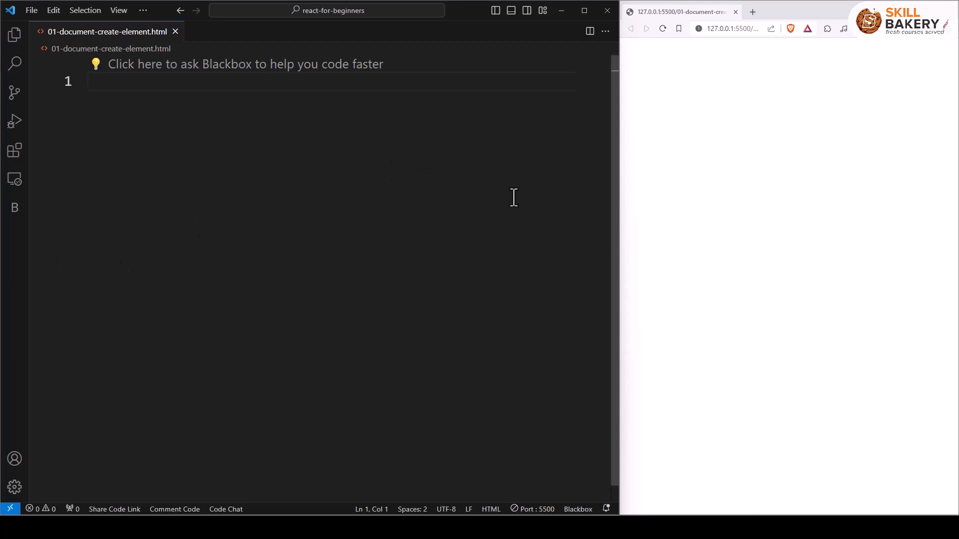
- Add a body element containing an empty <div id="root"></div>
type("<")
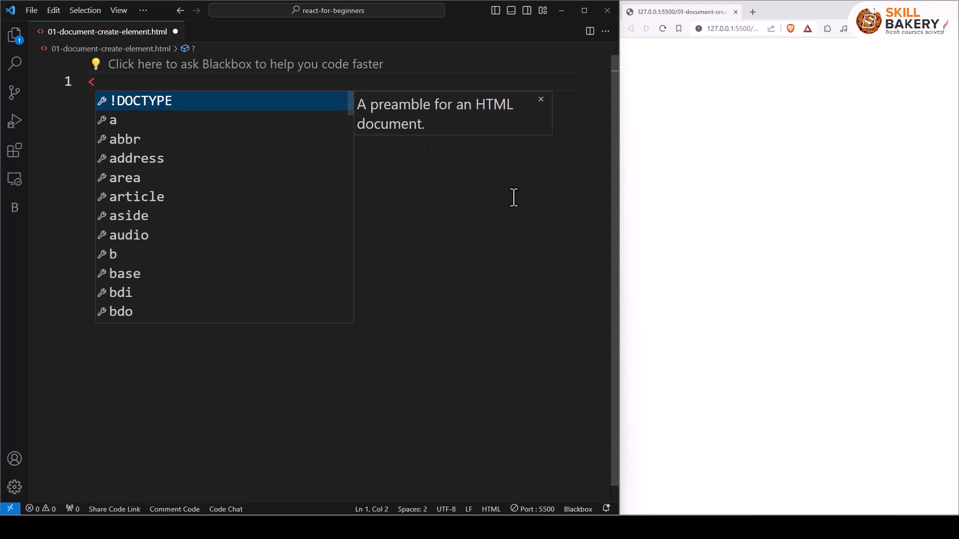
type("body")
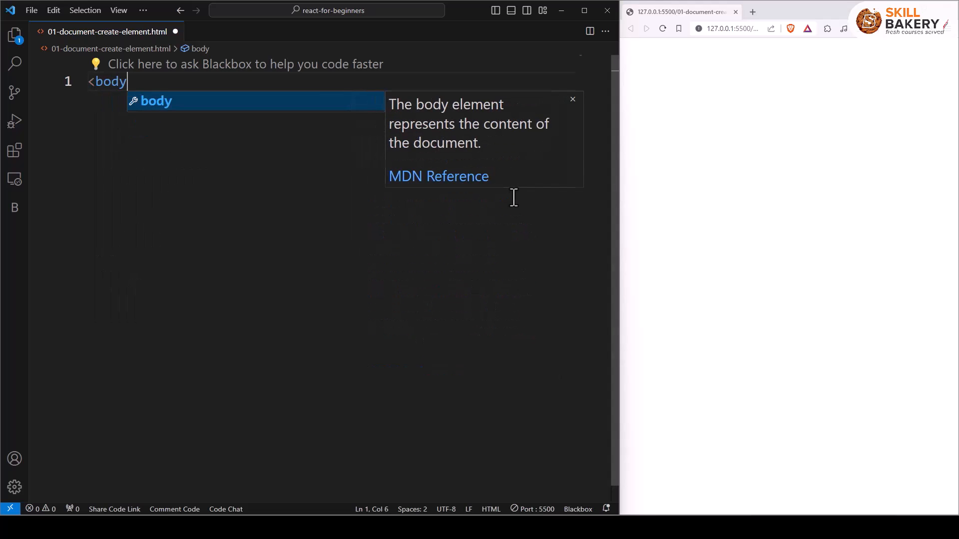
key("Enter")
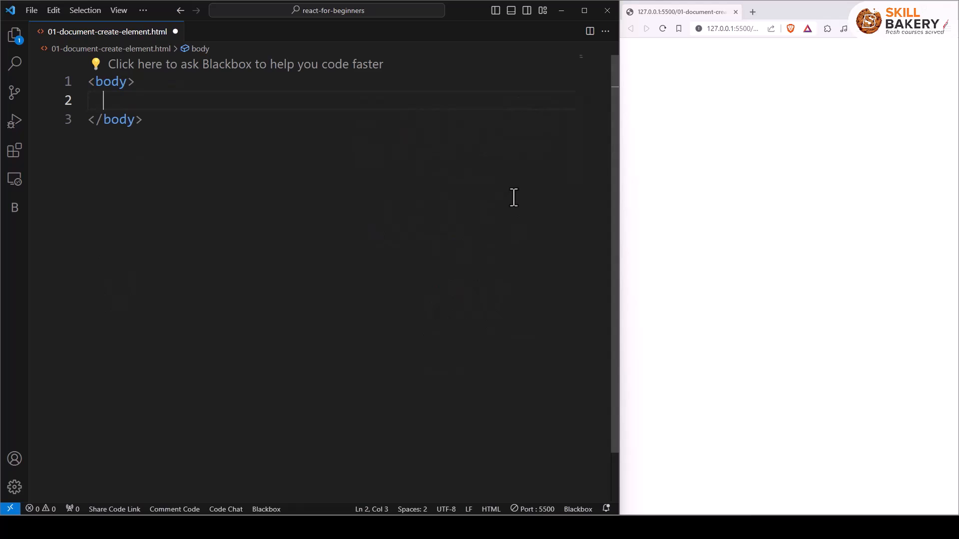
type("<div i")
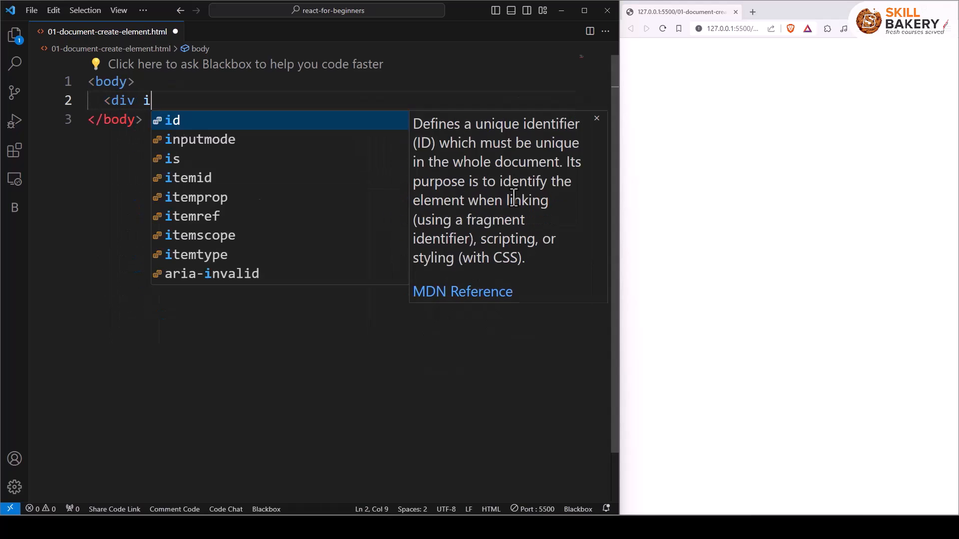
type("d=\"\"root\"></div>")
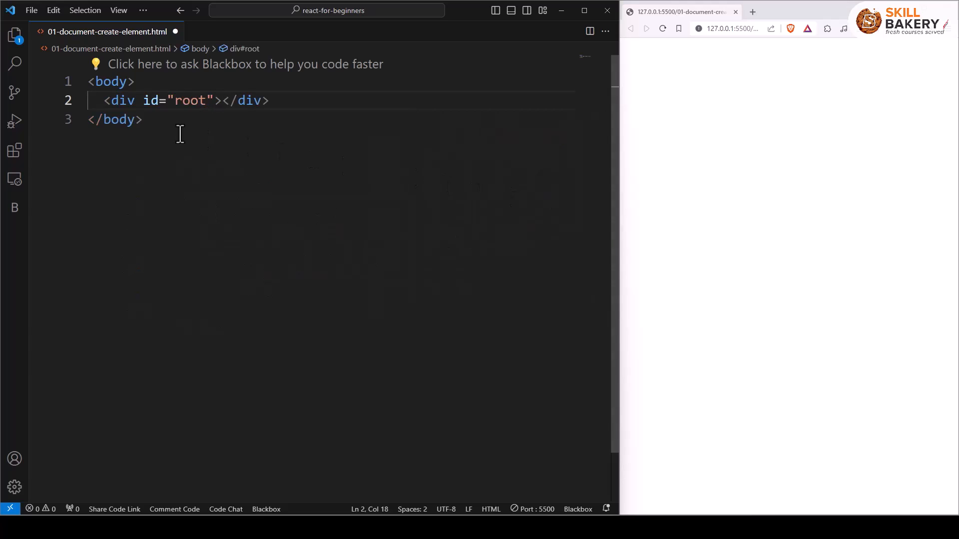
key("Enter")
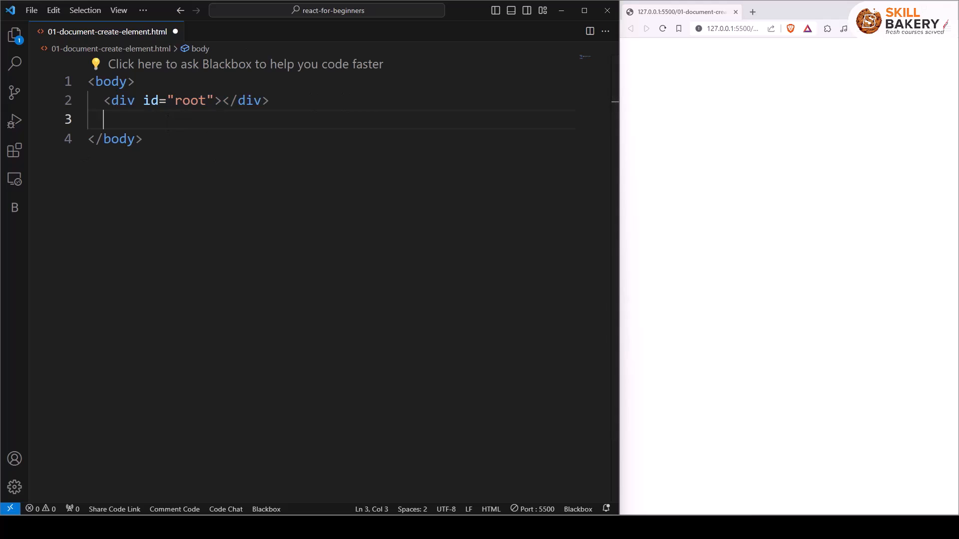
- Add a text/javascript script with const rootElement = document.getElementById('root');
type("<script type=\"text/javascript\">")
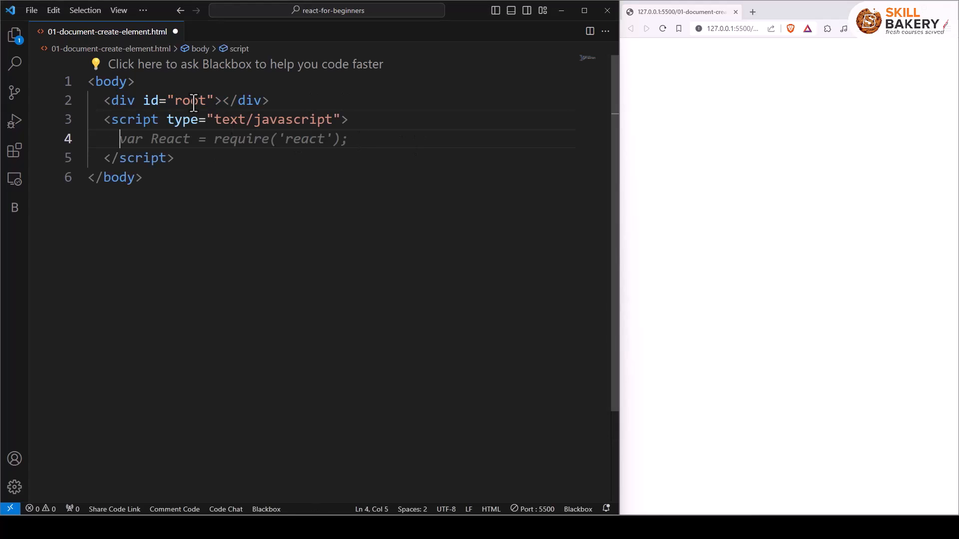
double_click(189, 100)
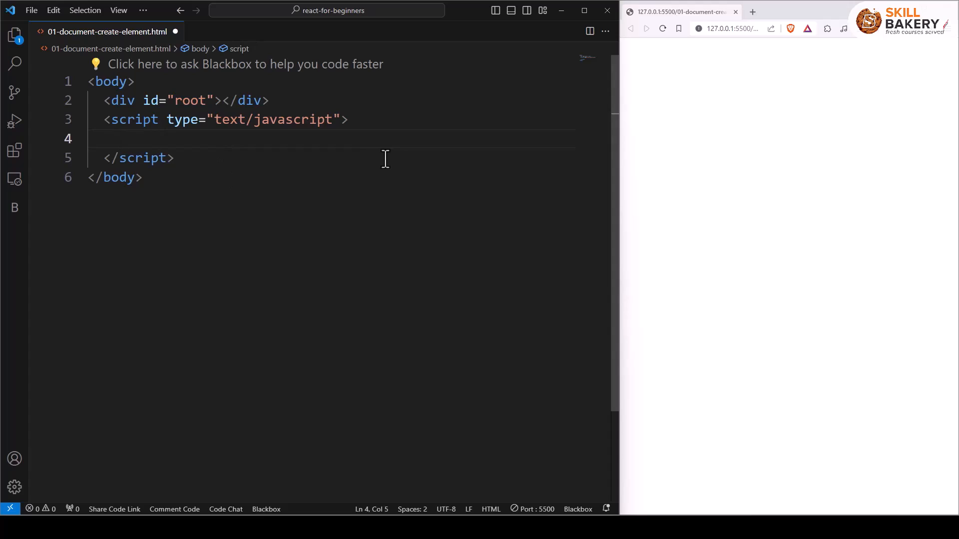
type("const r")
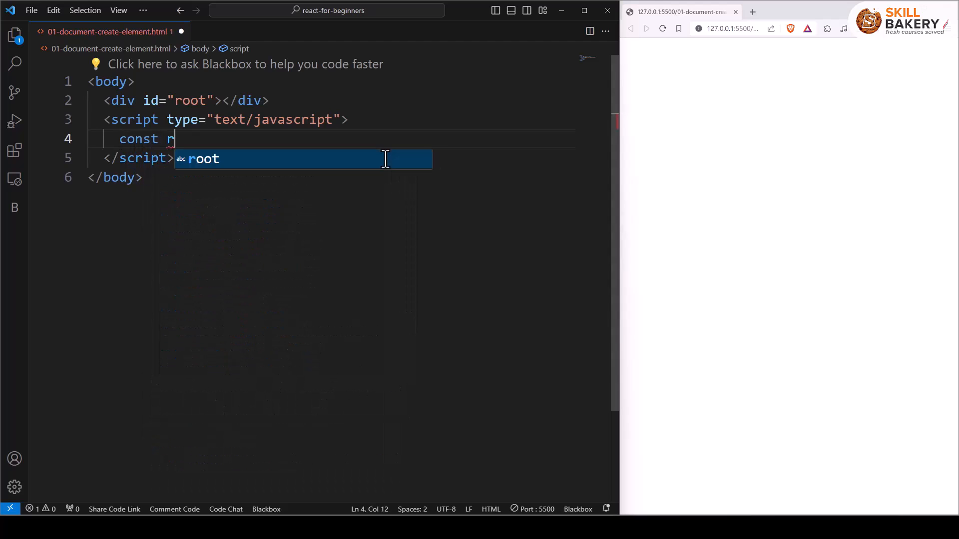
type("ootElement")
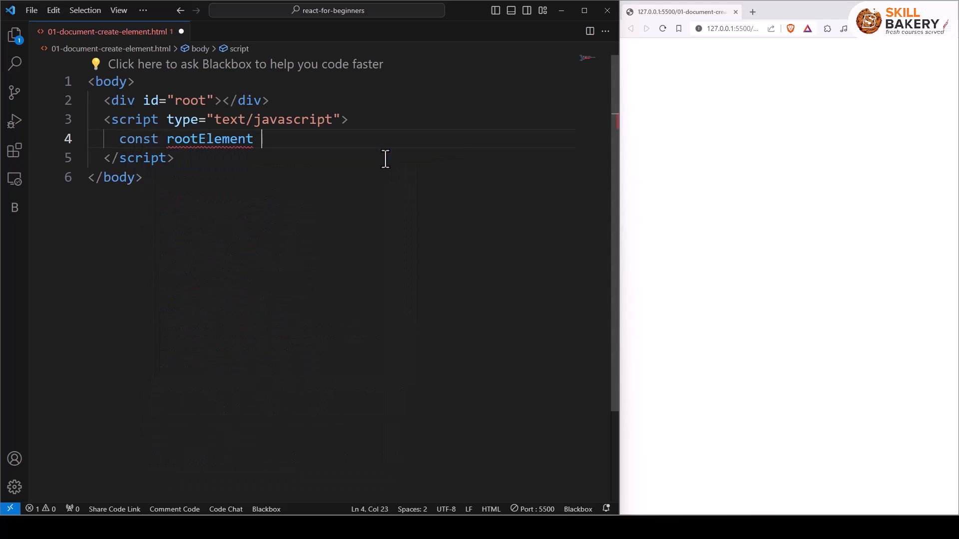
type("= document,.")
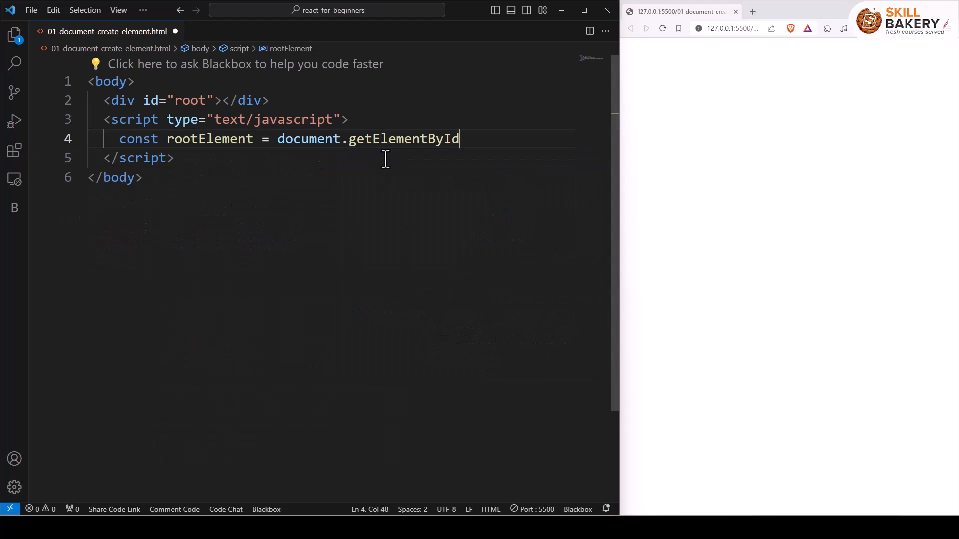
type("()")
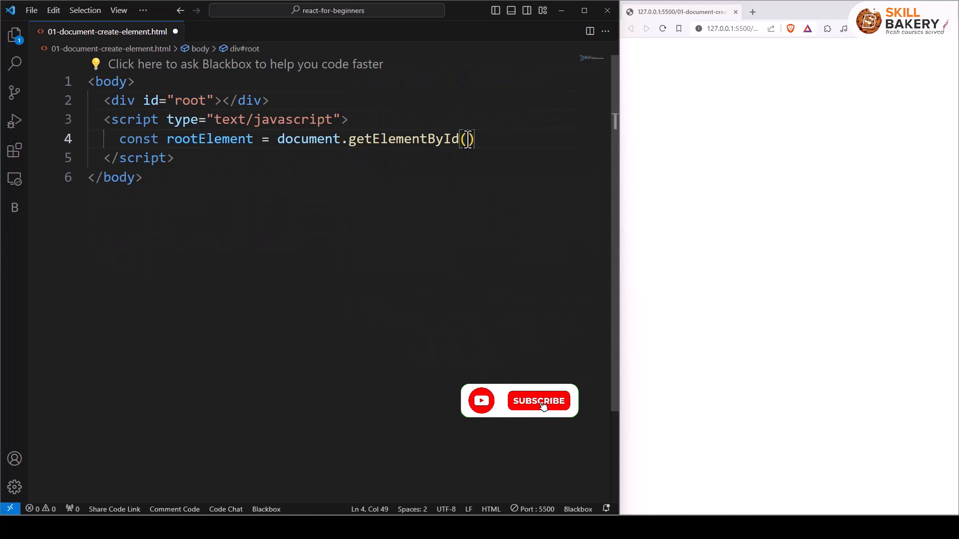
type("'root'")
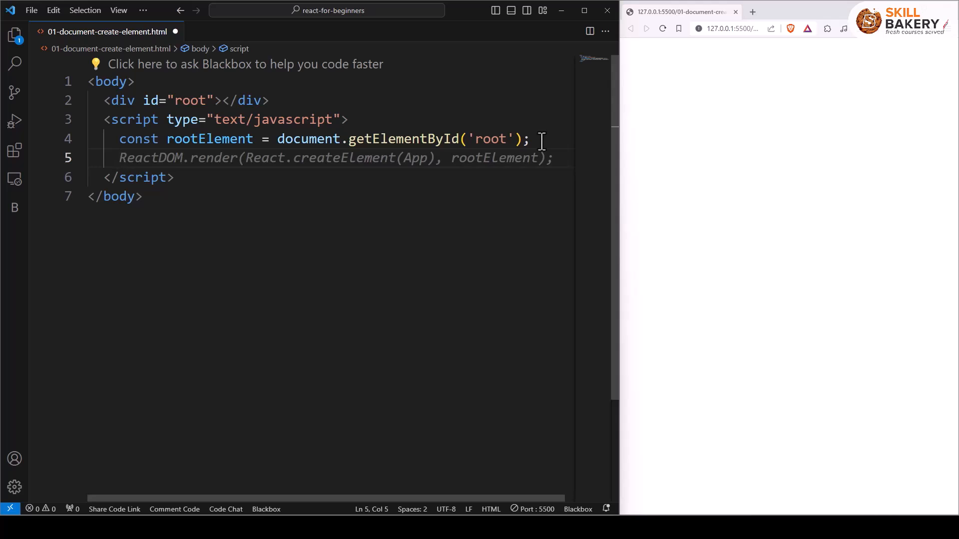
- Declare const element = document.createElement('div') in the script
type("const el")
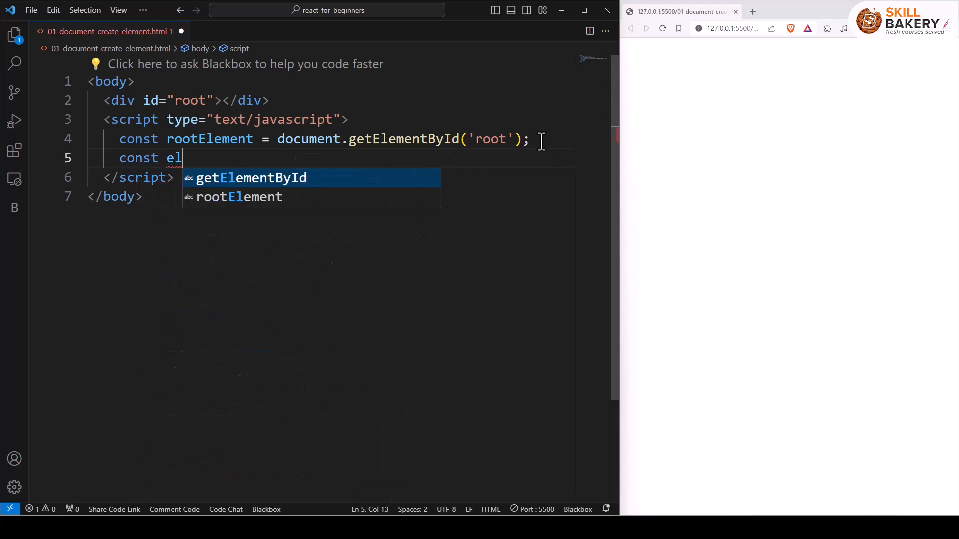
type("em")
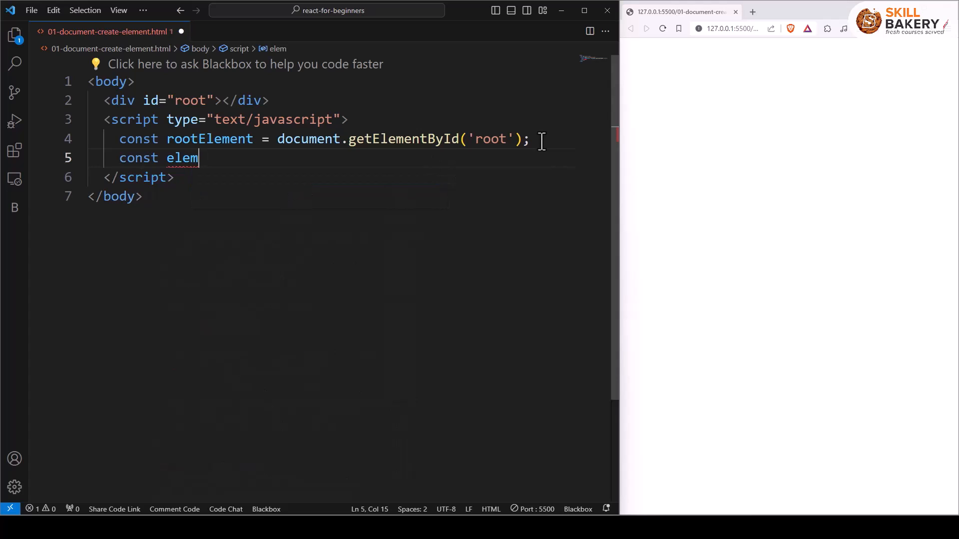
type("ent =")
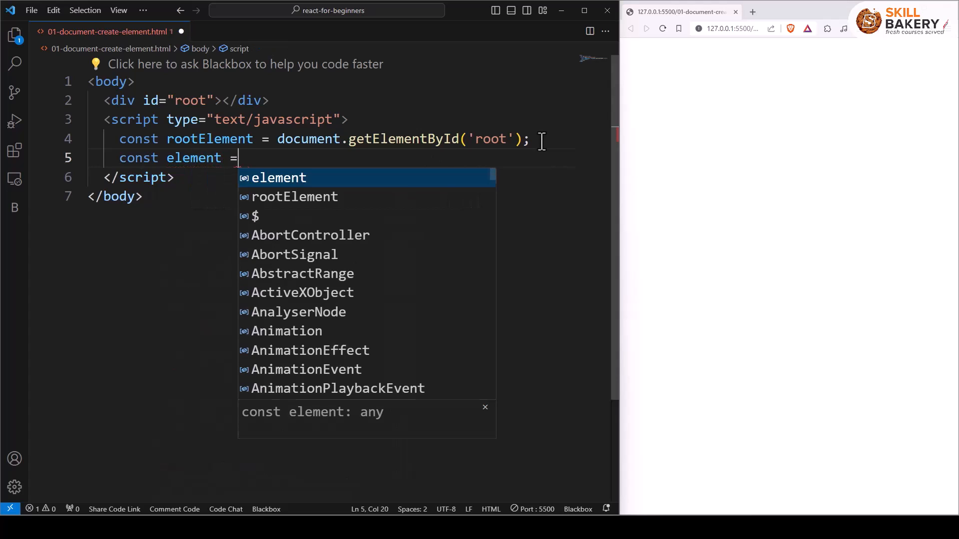
type("document.create")
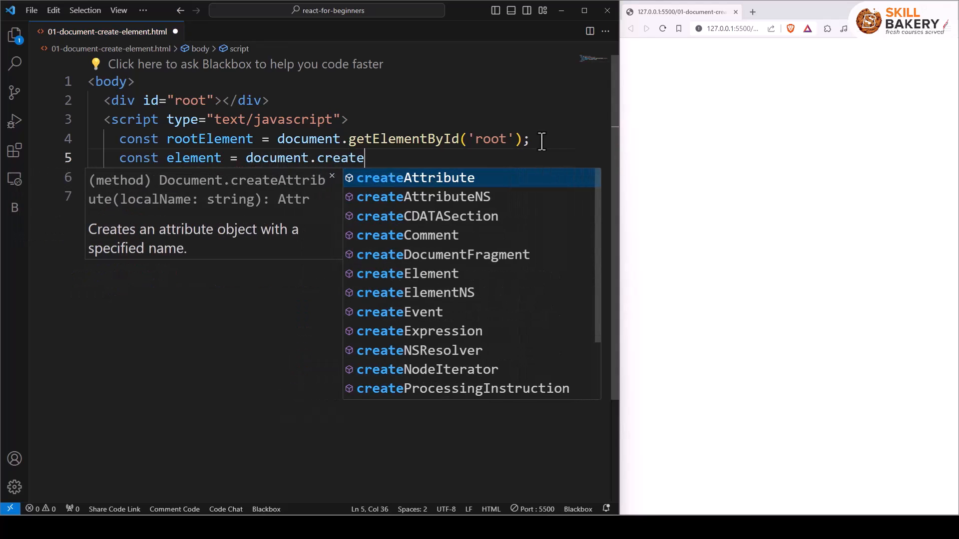
type("Element")
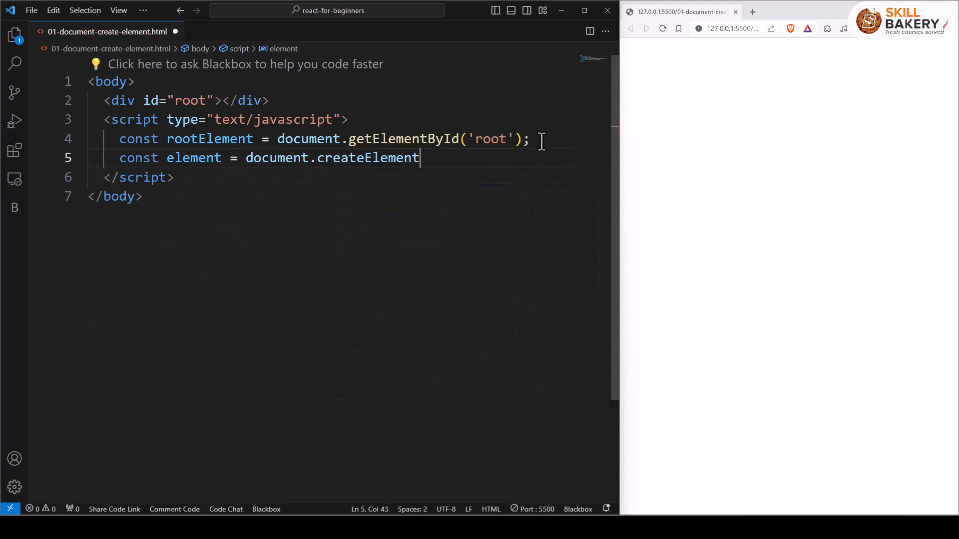
type("(")
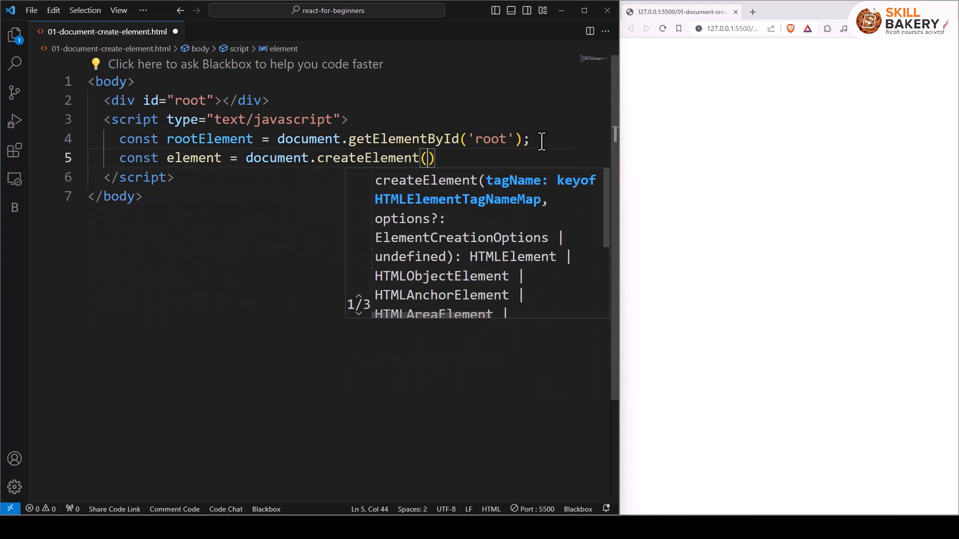
type("'")
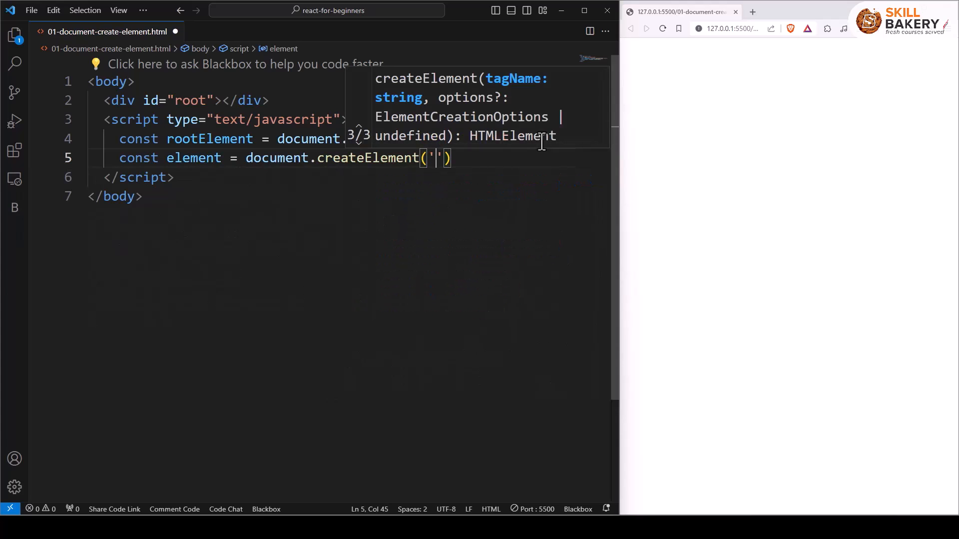
type("div")
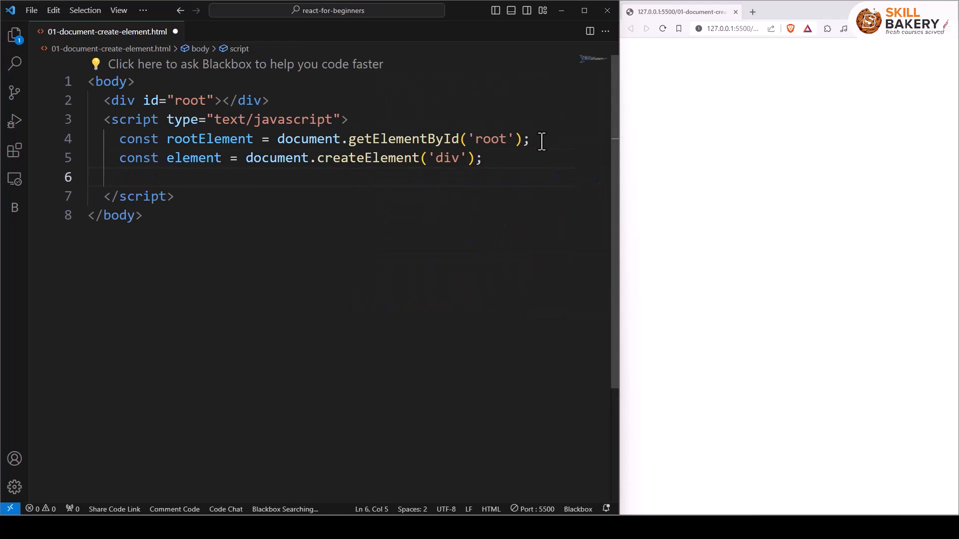
- Set element.innerText = "Hello World"; and begin the next line with element
type("element.innerHTML = 'Hello World!';")
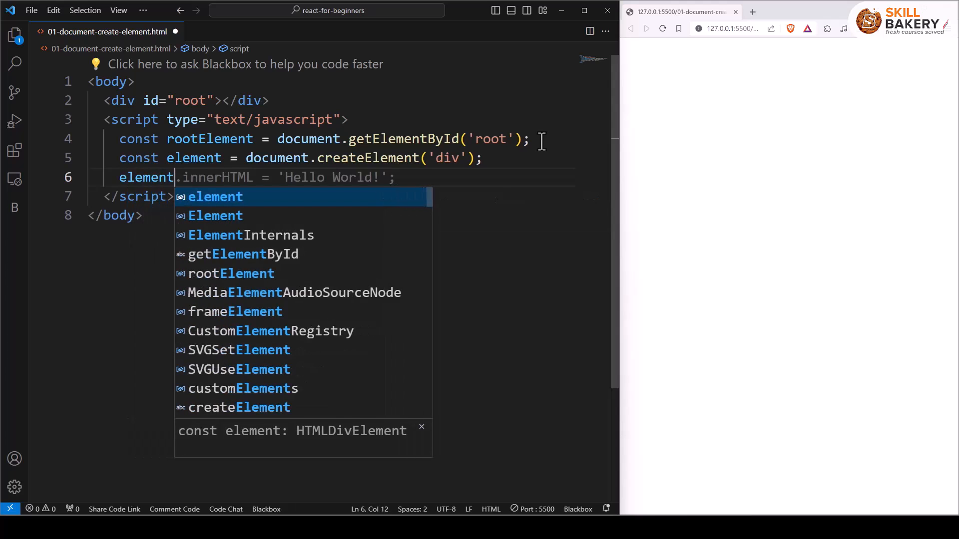
type(".innerText")
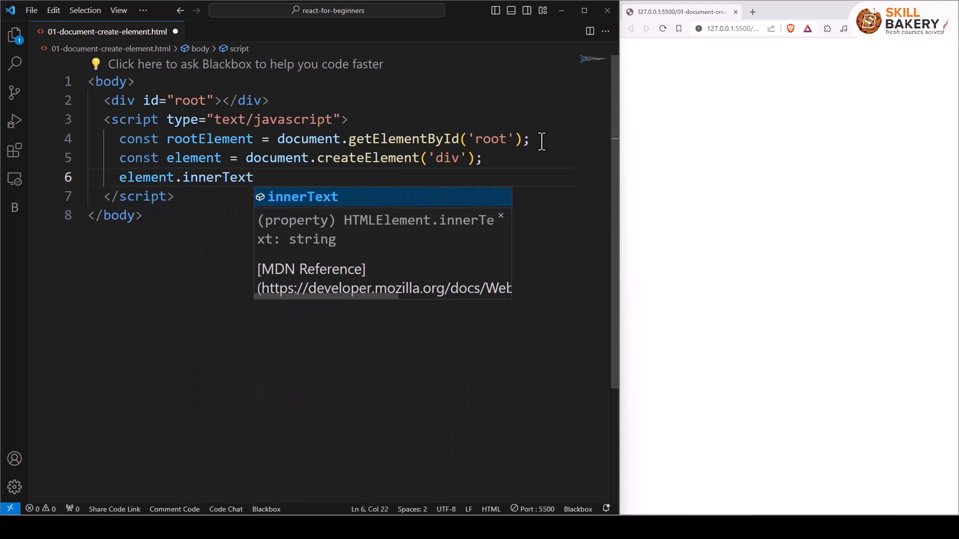
type("=\"Hello WOrl")
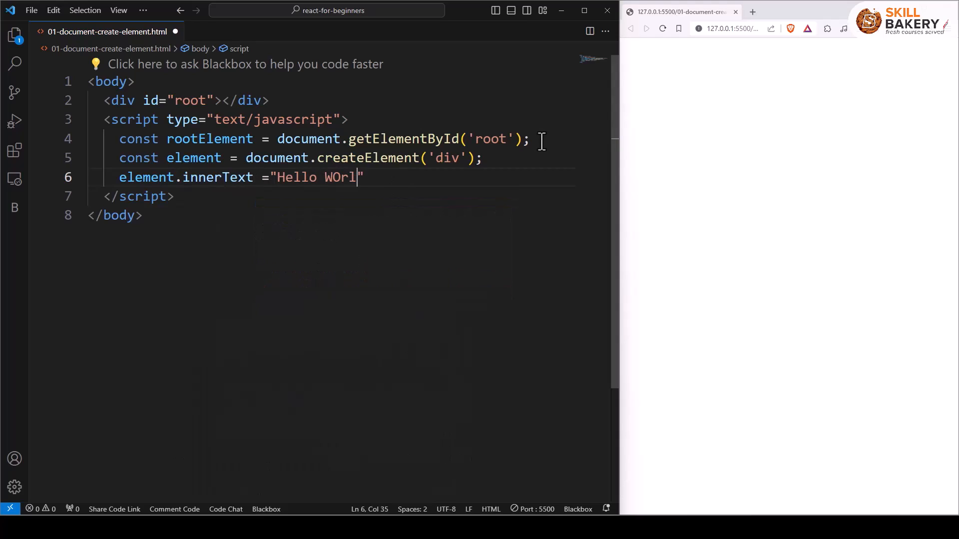
type("d\";")
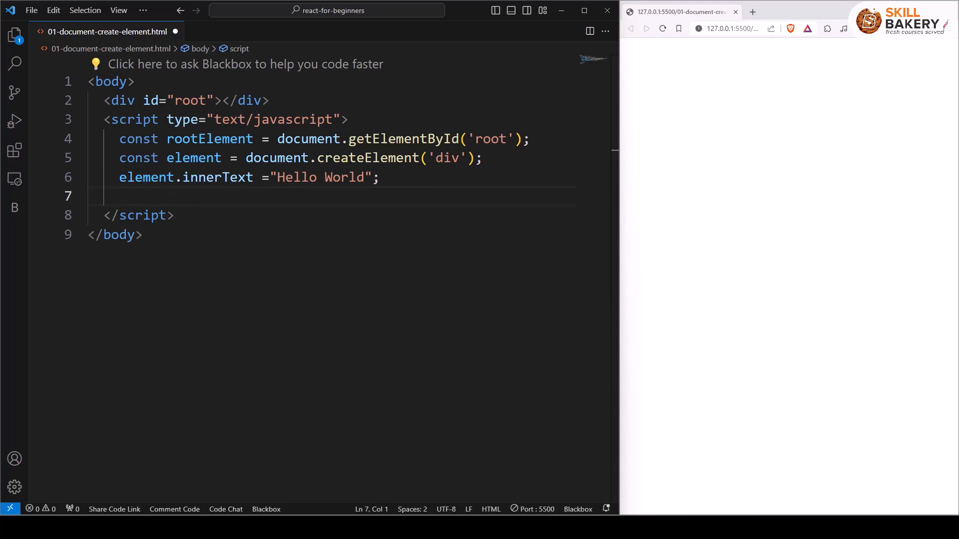
type("element")
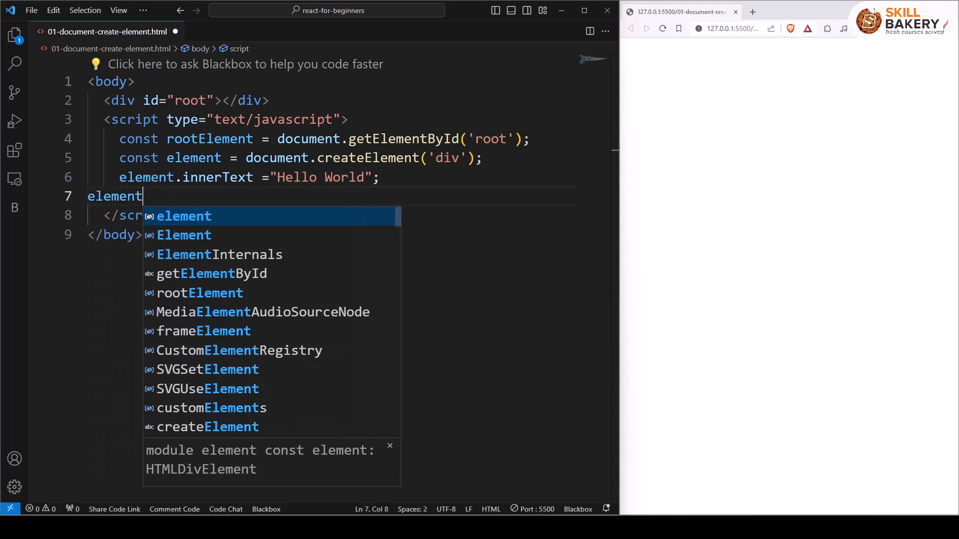
- Give the element className container and view div.container holding Hello World in DevTools
type(".className")
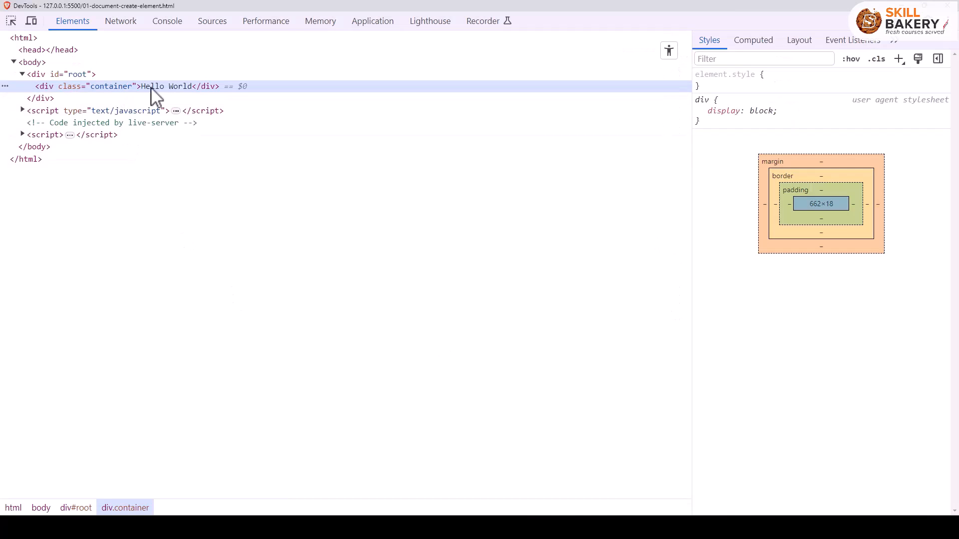
mouse_move(48, 95)
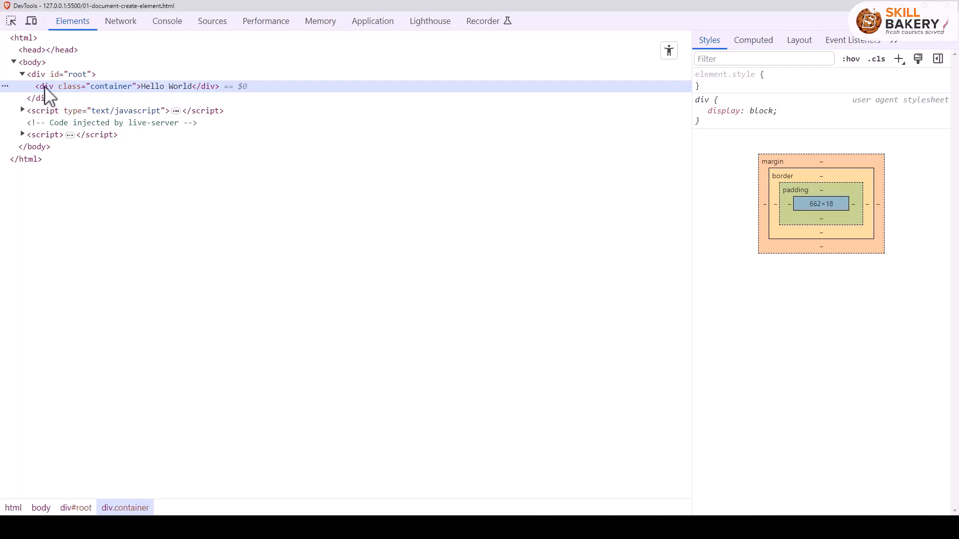
mouse_move(127, 99)
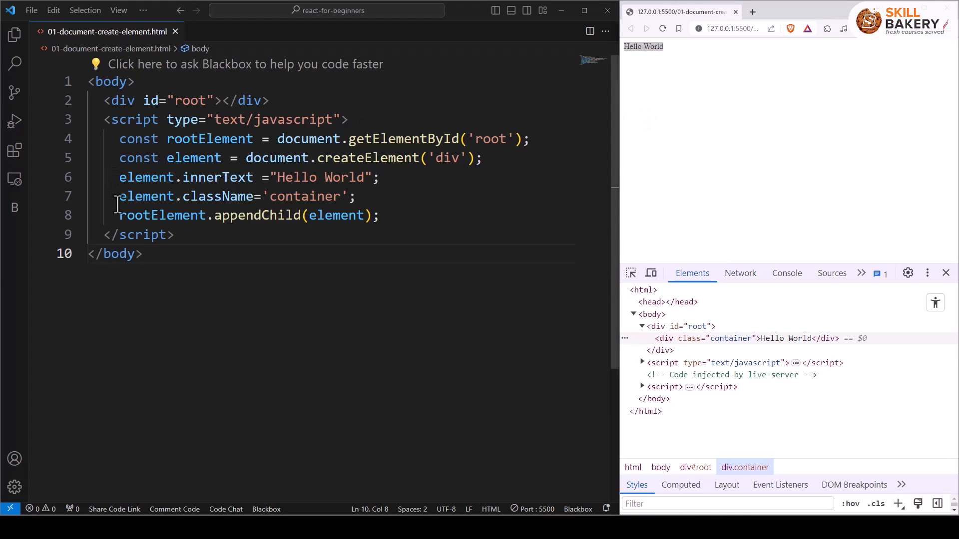
- Replace innerText with innerHTML on the Hello World assignment line
left_click_drag(118, 195, 261, 196)
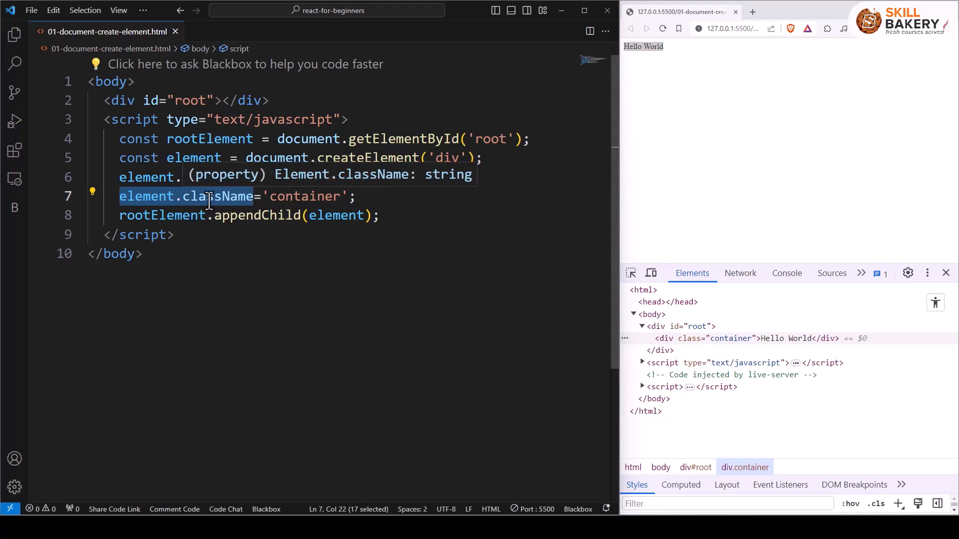
type("element.innerText =\"Hello World\";")
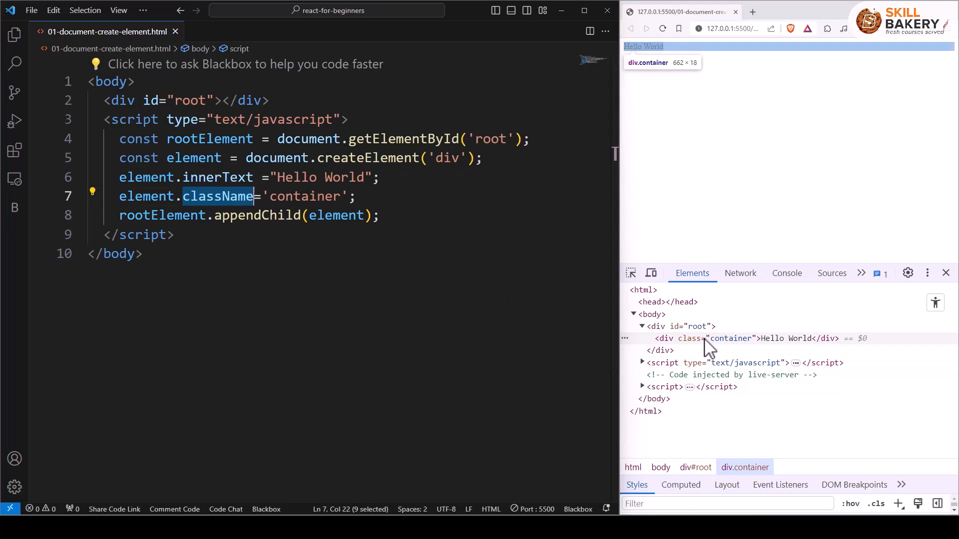
mouse_move(750, 349)
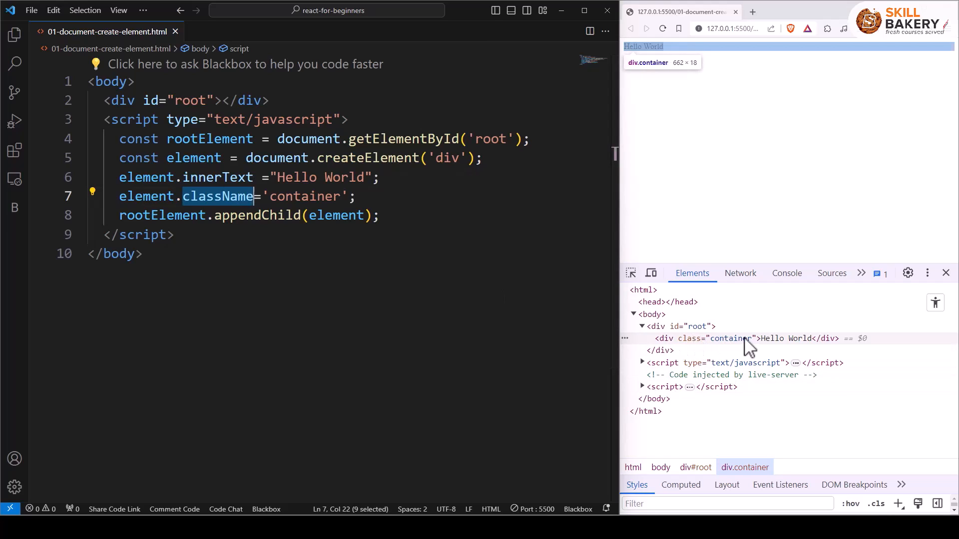
double_click(217, 178)
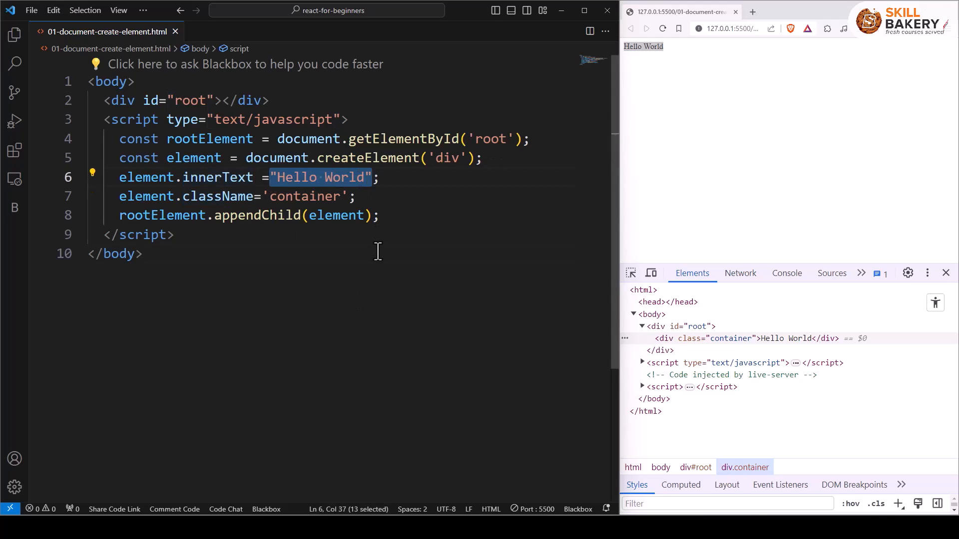
double_click(216, 177)
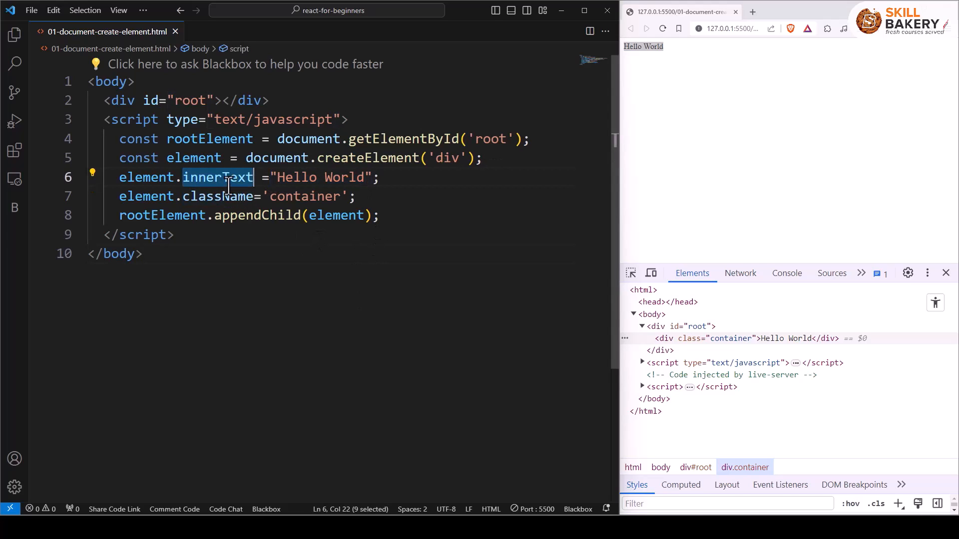
type("innerHTML")
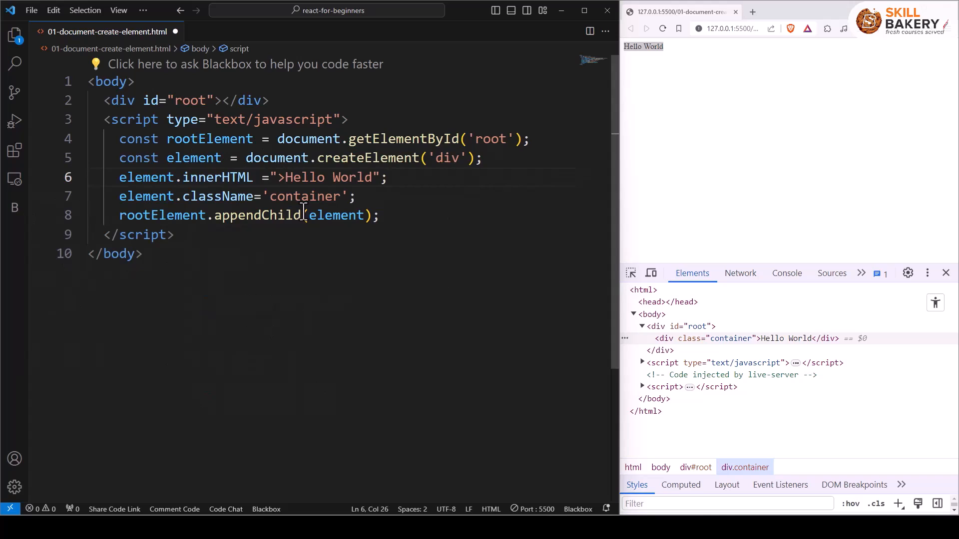
- Wrap Hello World in <b></b> and inspect the bold b element inside div.container in DevTools
type("b")
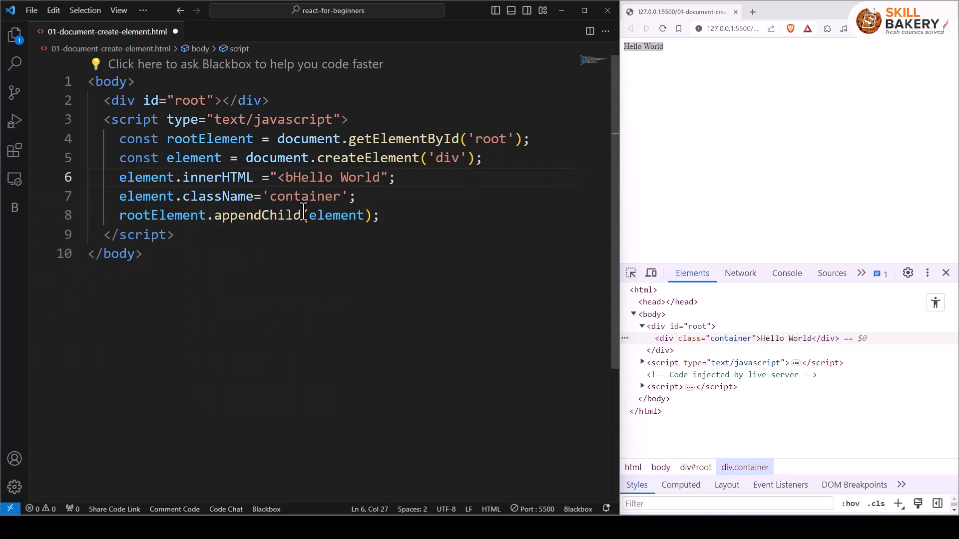
type(">")
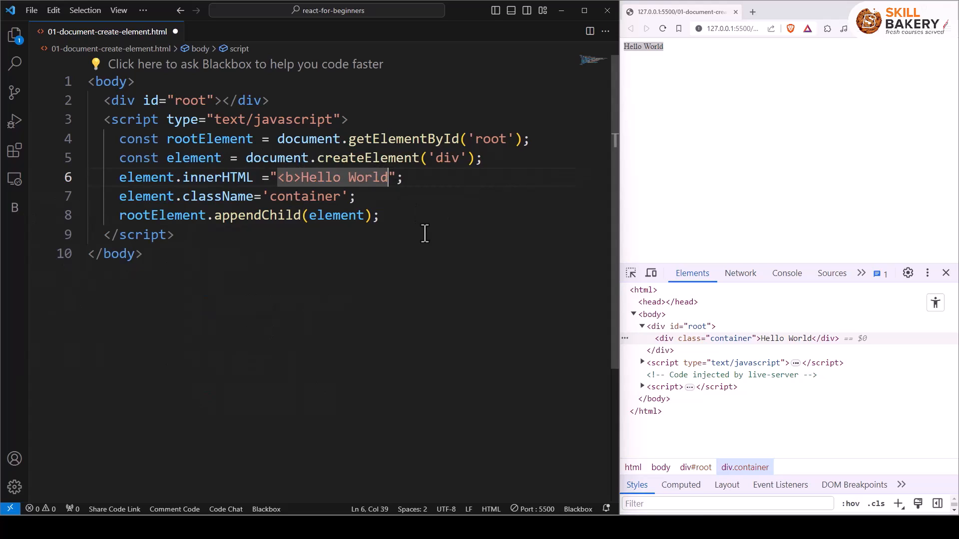
type("</b>")
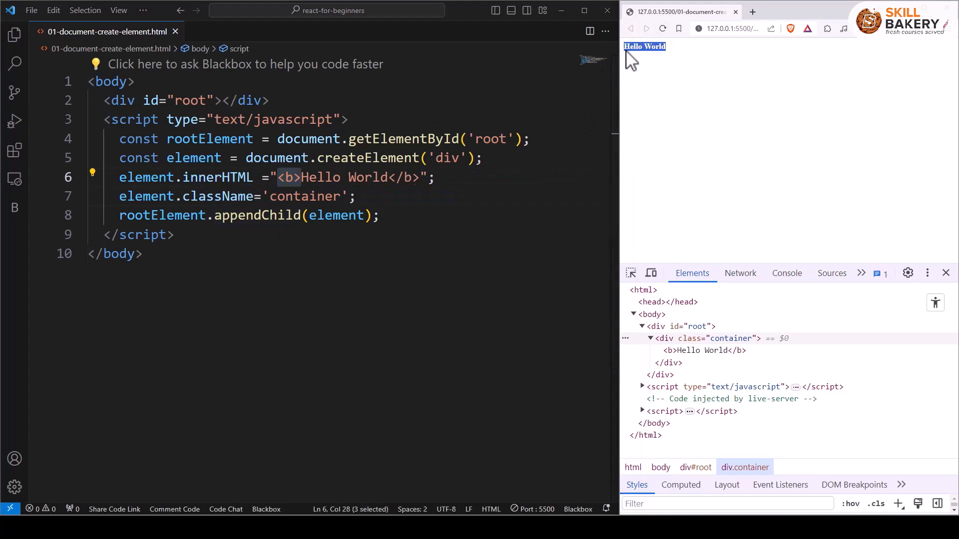
mouse_move(672, 81)
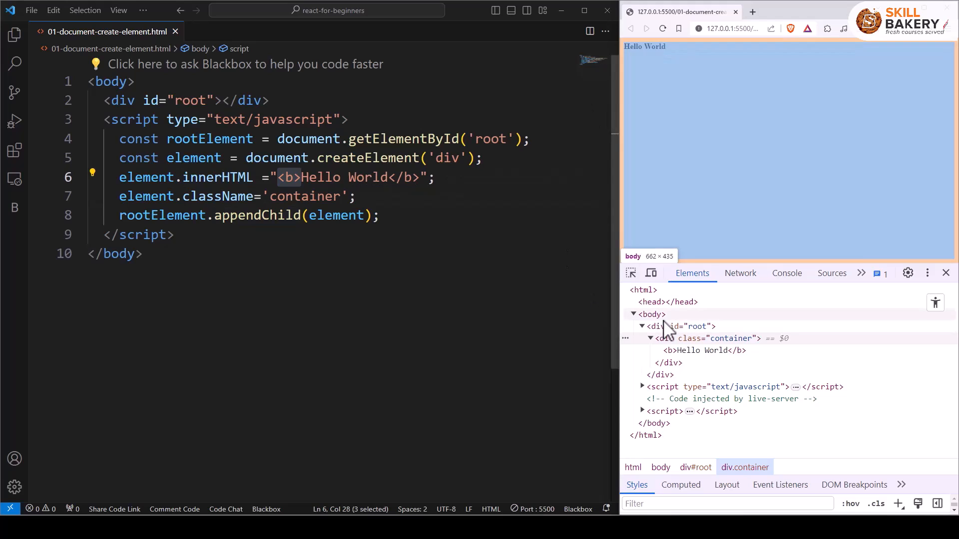
left_click(701, 350)
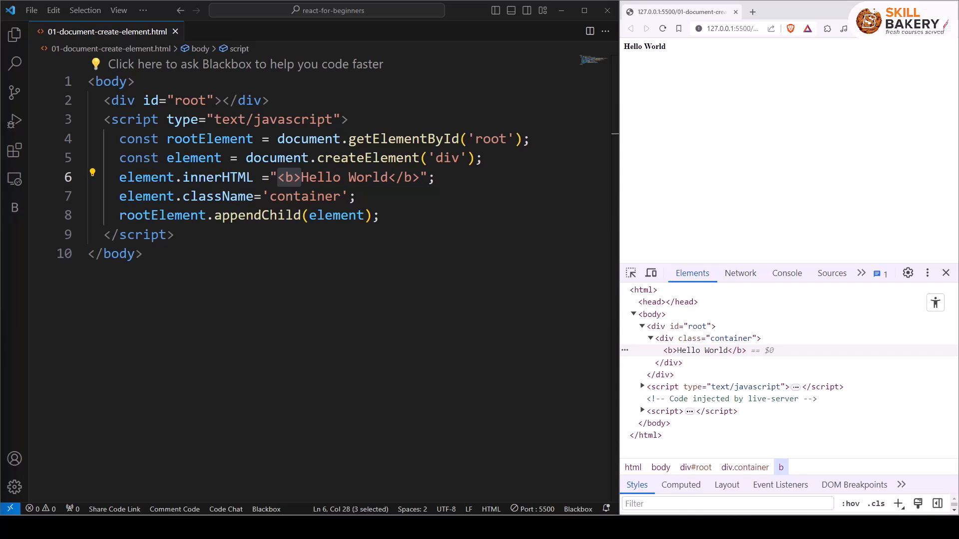
triple_click(184, 99)
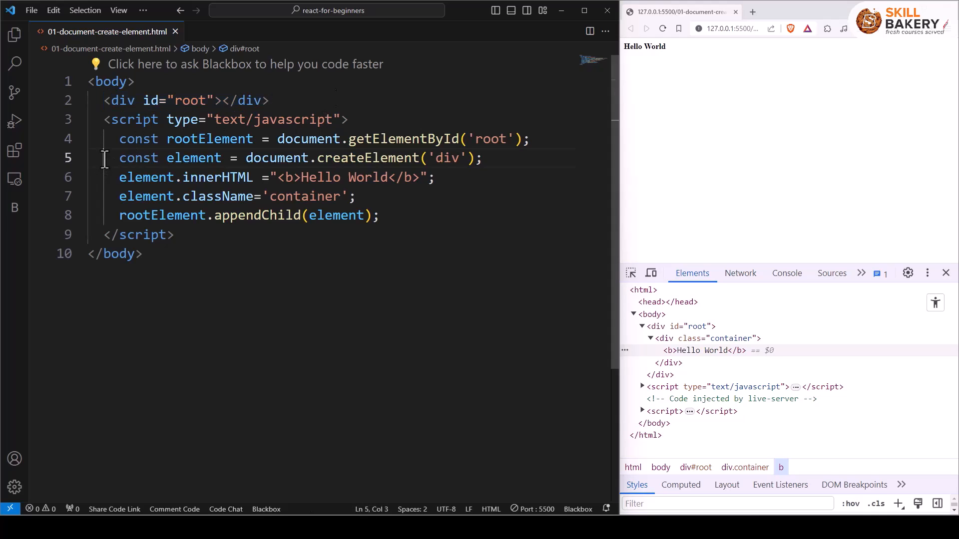
left_click_drag(105, 158, 174, 234)
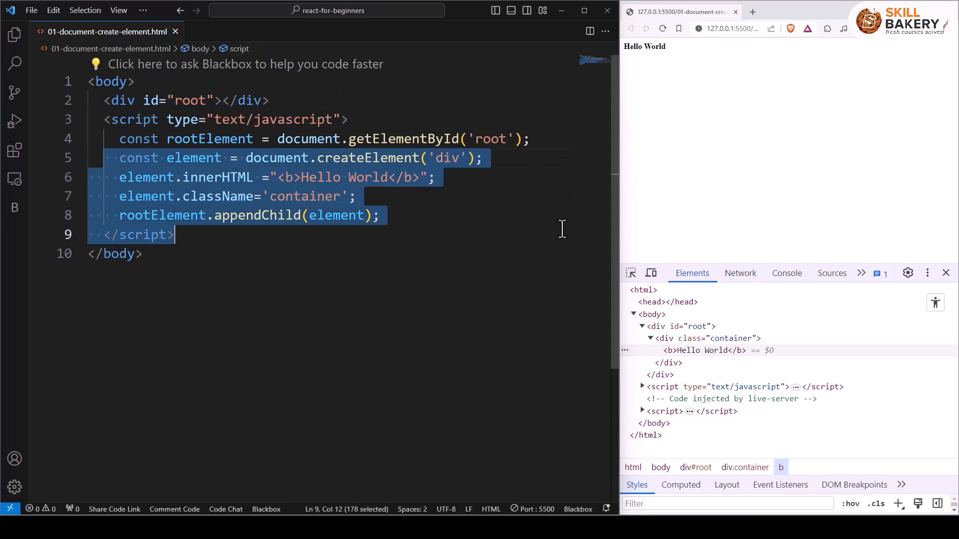